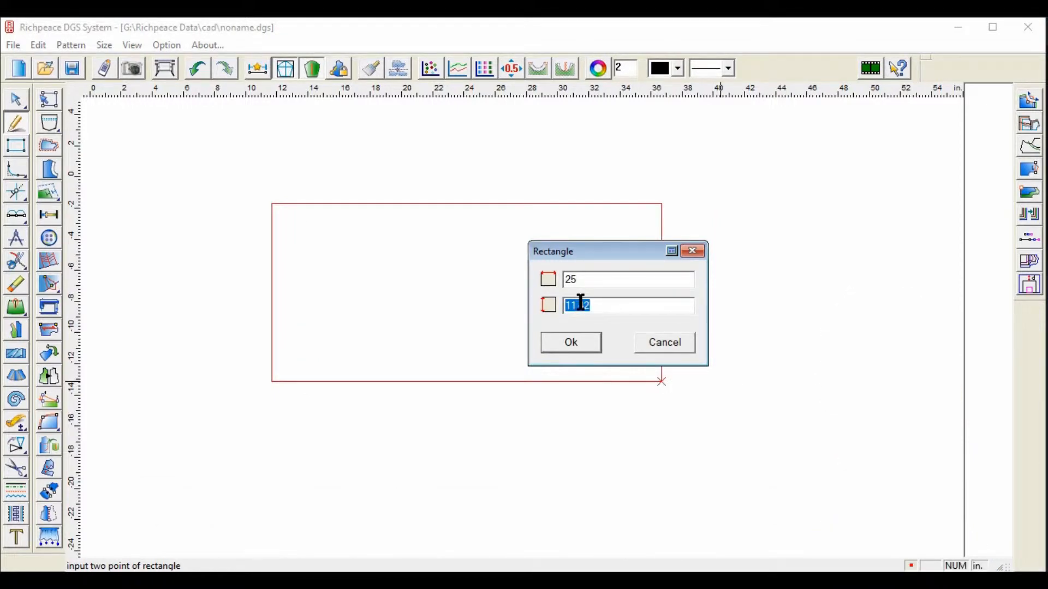
- Create the 25 by 12 skirt rectangle and add a vertical parallel line inside it
{"action": "type", "text": "12"}
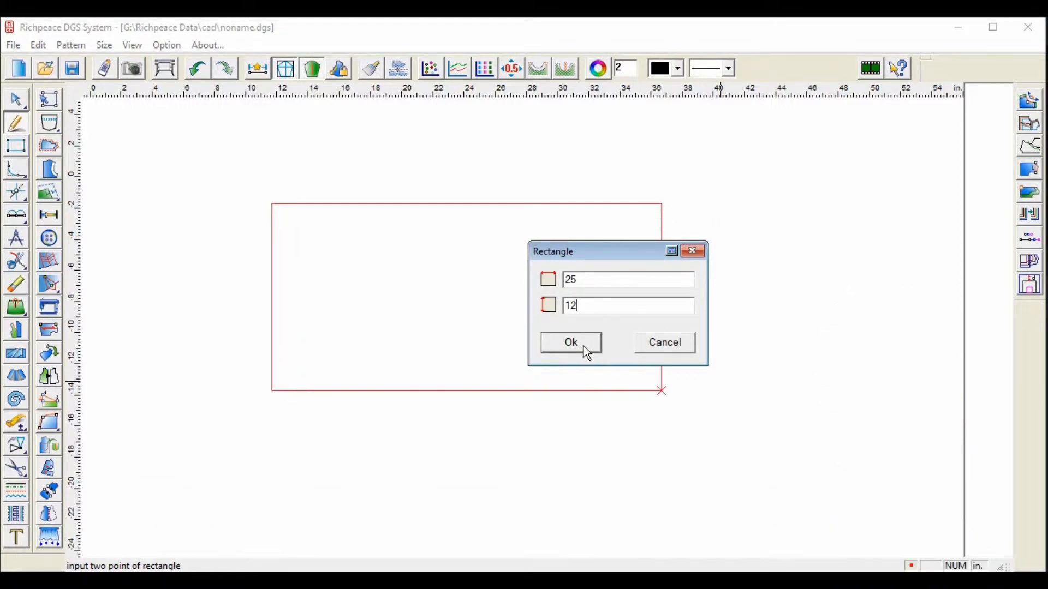
{"action": "left_click", "coordinate": [569, 342]}
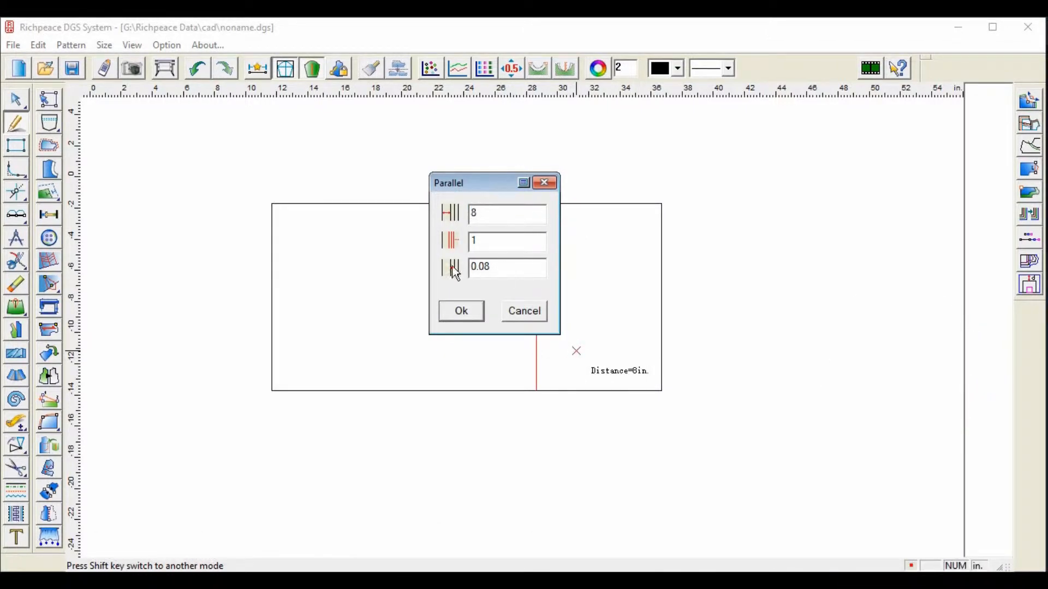
{"action": "left_click", "coordinate": [461, 311]}
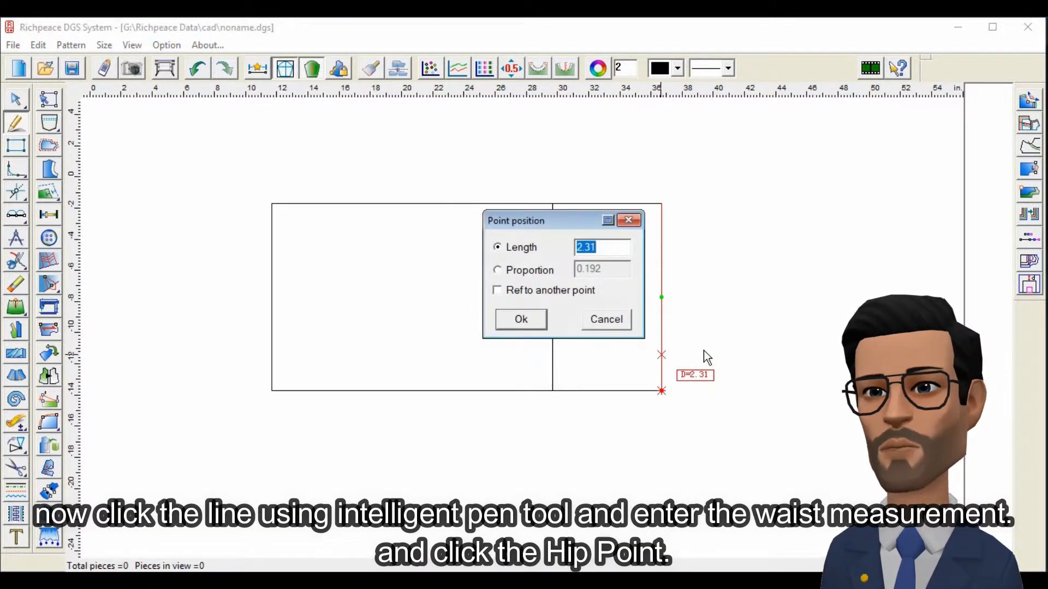
- Place the waist curve points on the side line and 11 along the left edge
{"action": "left_click", "coordinate": [520, 319]}
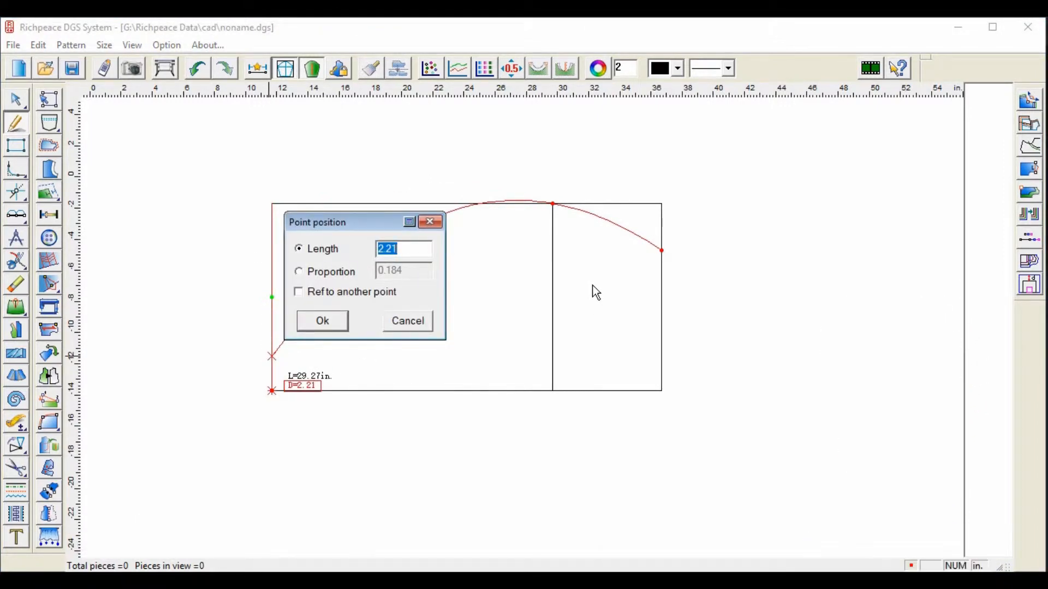
{"action": "type", "text": "11"}
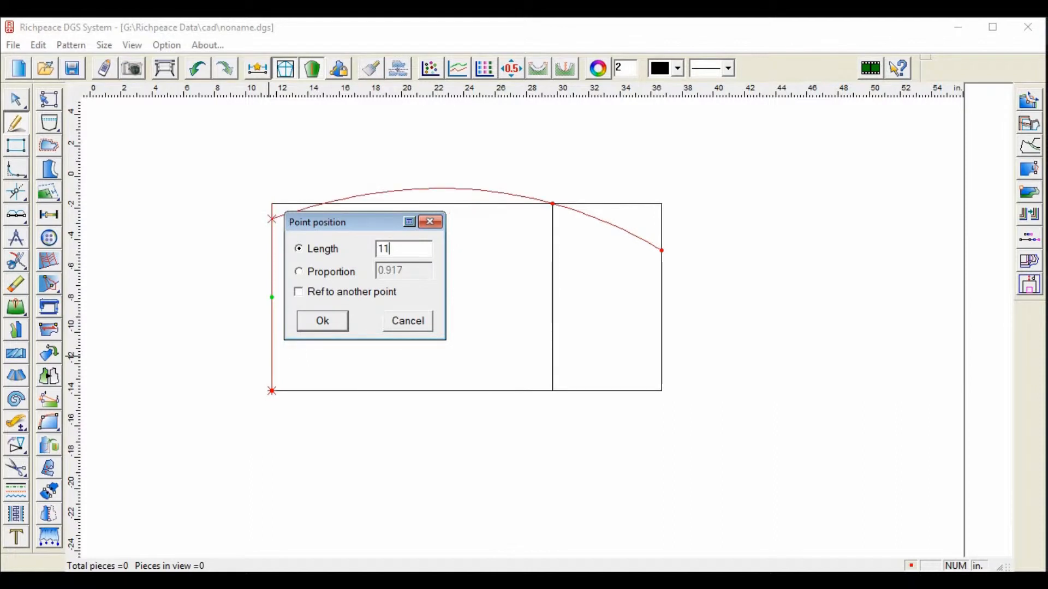
{"action": "left_click", "coordinate": [321, 321]}
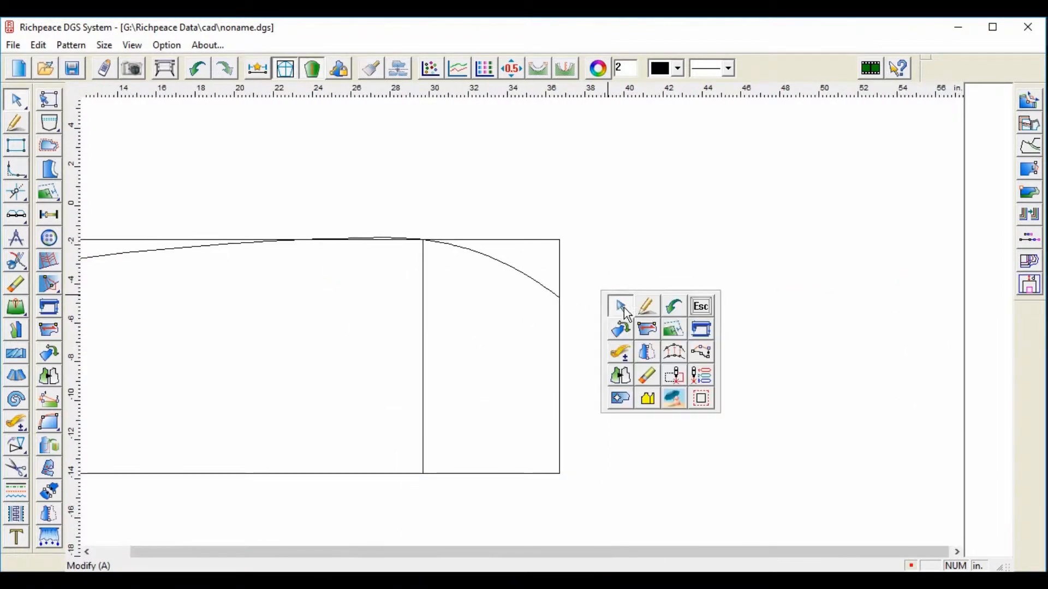
- End the waist curve and pick the next tool from the palette
{"action": "left_click", "coordinate": [645, 307]}
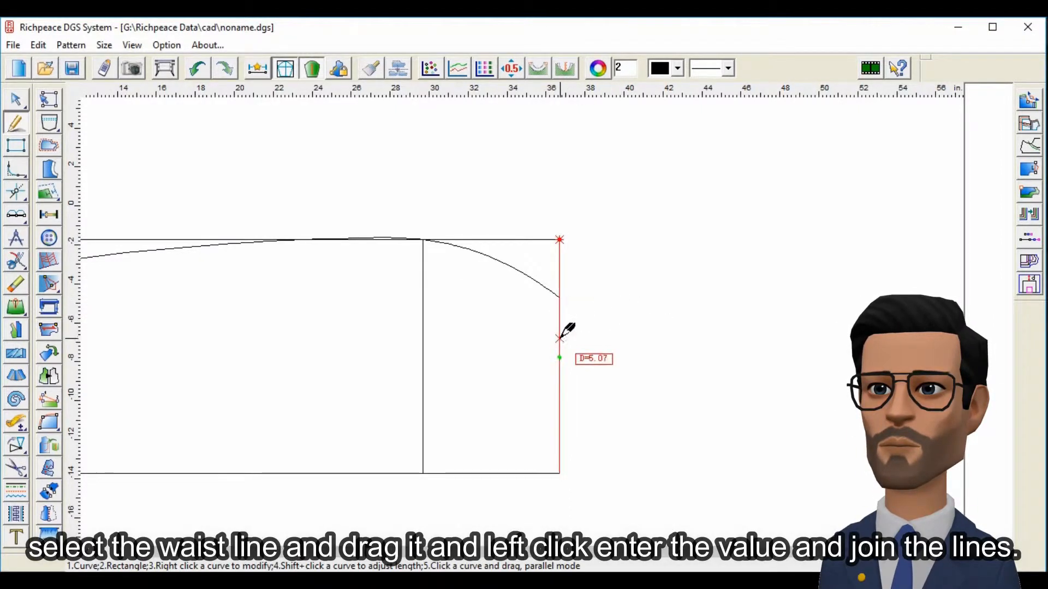
- Copy the side line 2 inches outward as a parallel line
{"action": "left_click", "coordinate": [558, 337]}
{"action": "type", "text": "2"}
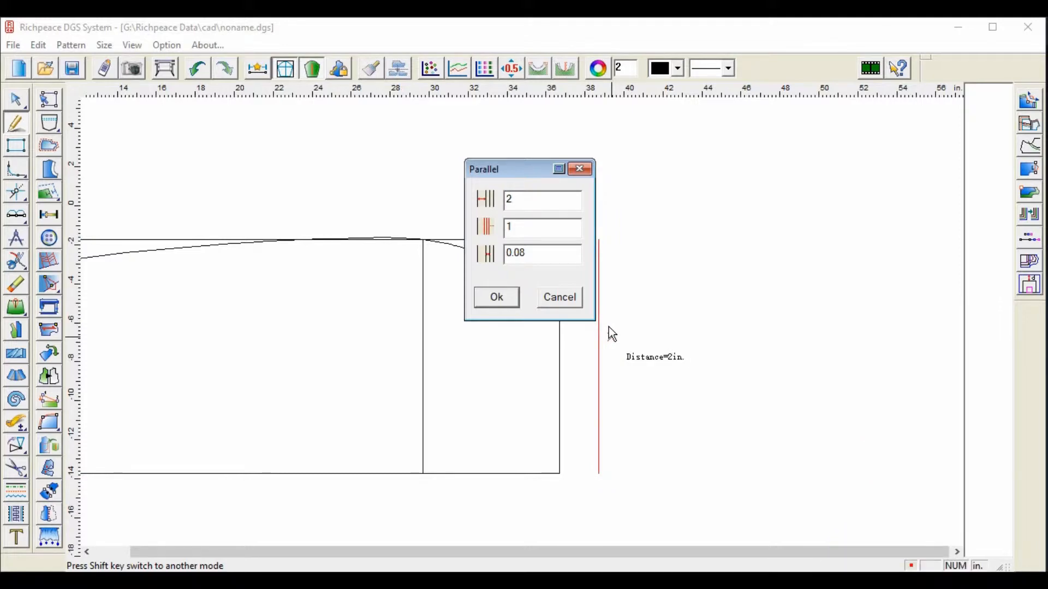
{"action": "left_click", "coordinate": [496, 297]}
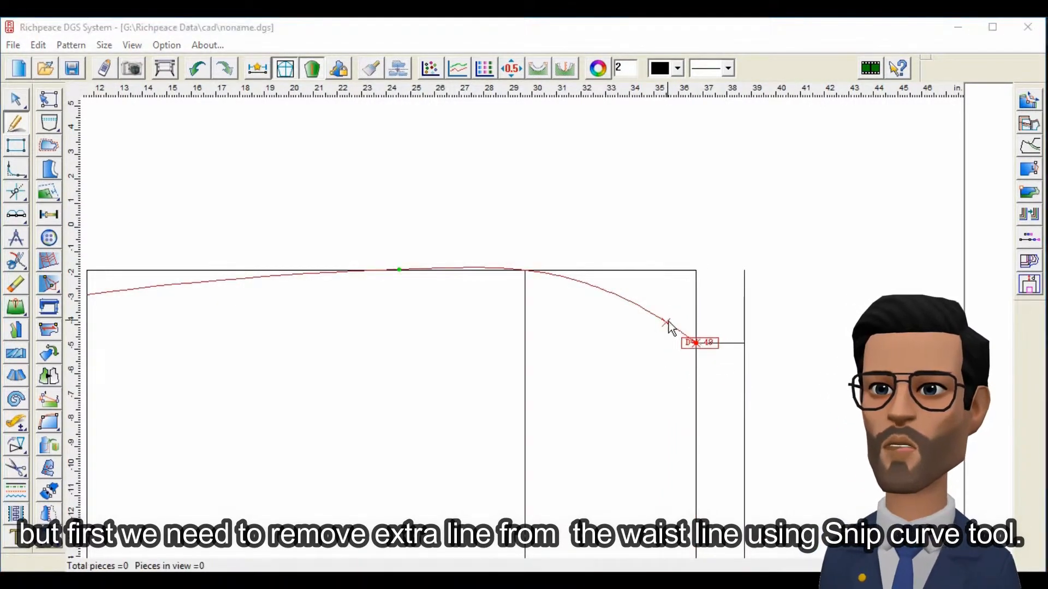
- Snip the waist curve at 6 and split the side line at the crossing point
{"action": "left_click", "coordinate": [664, 324]}
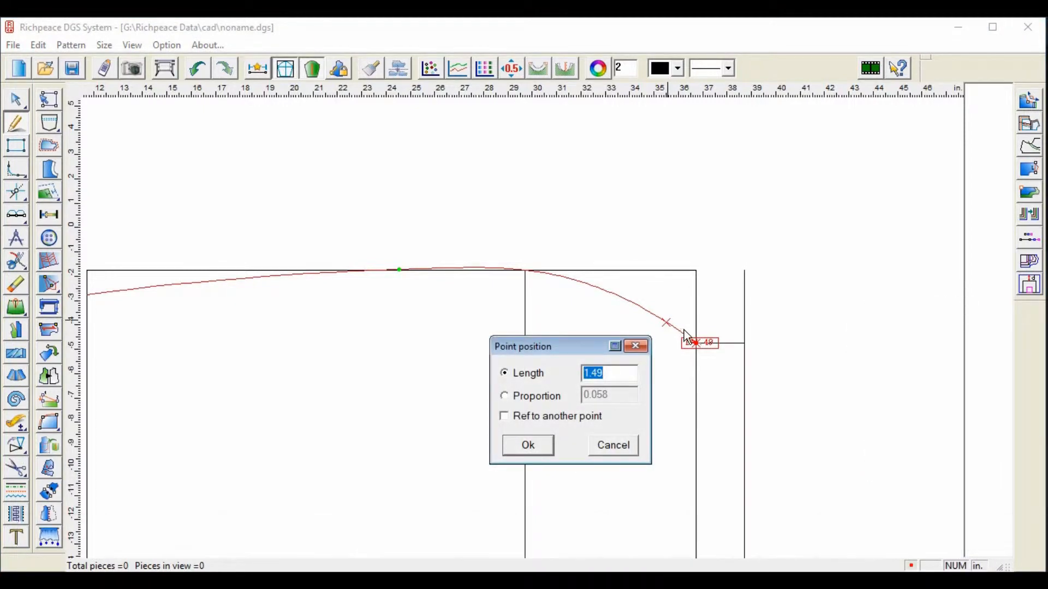
{"action": "type", "text": "6"}
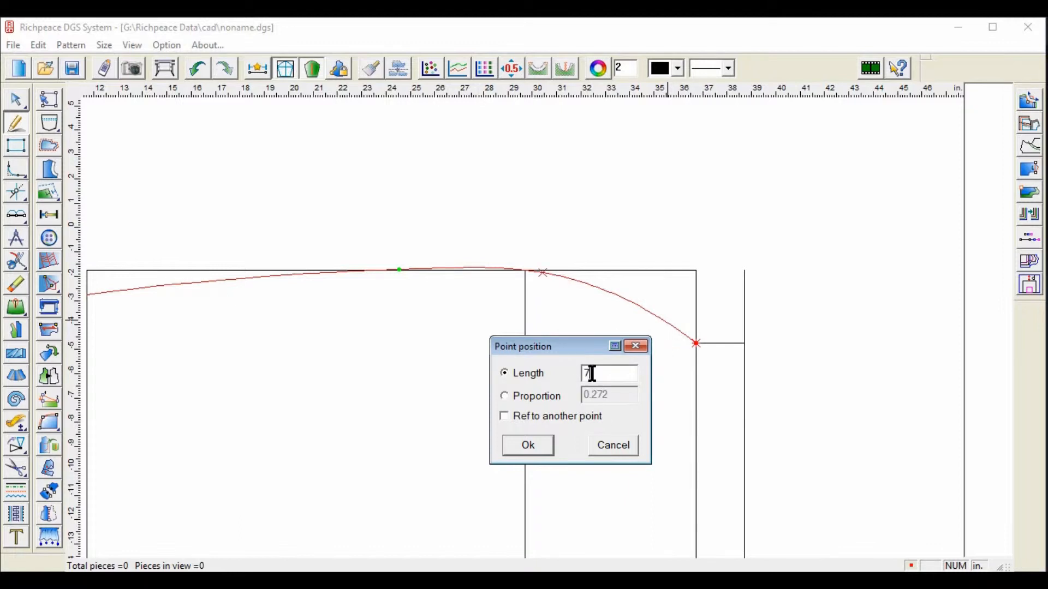
{"action": "left_click", "coordinate": [527, 446]}
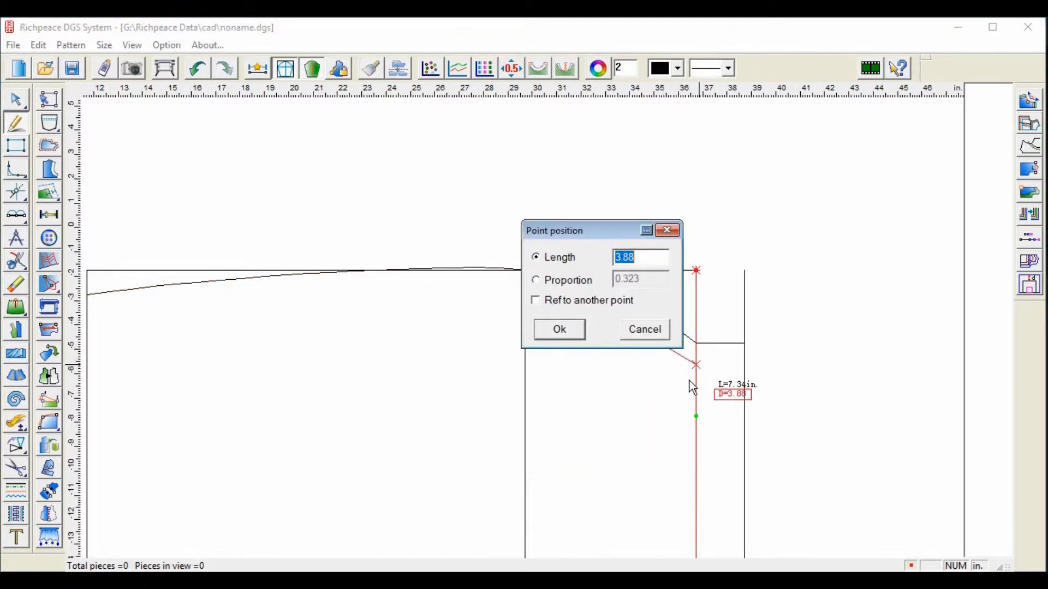
{"action": "left_click", "coordinate": [559, 329]}
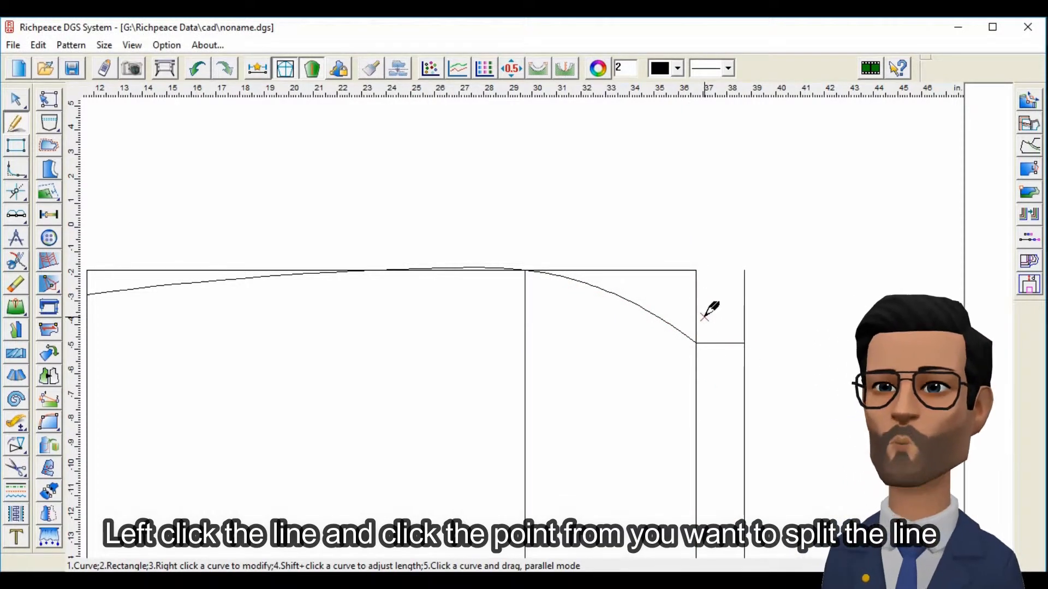
{"action": "left_click", "coordinate": [695, 344]}
{"action": "type", "text": "6"}
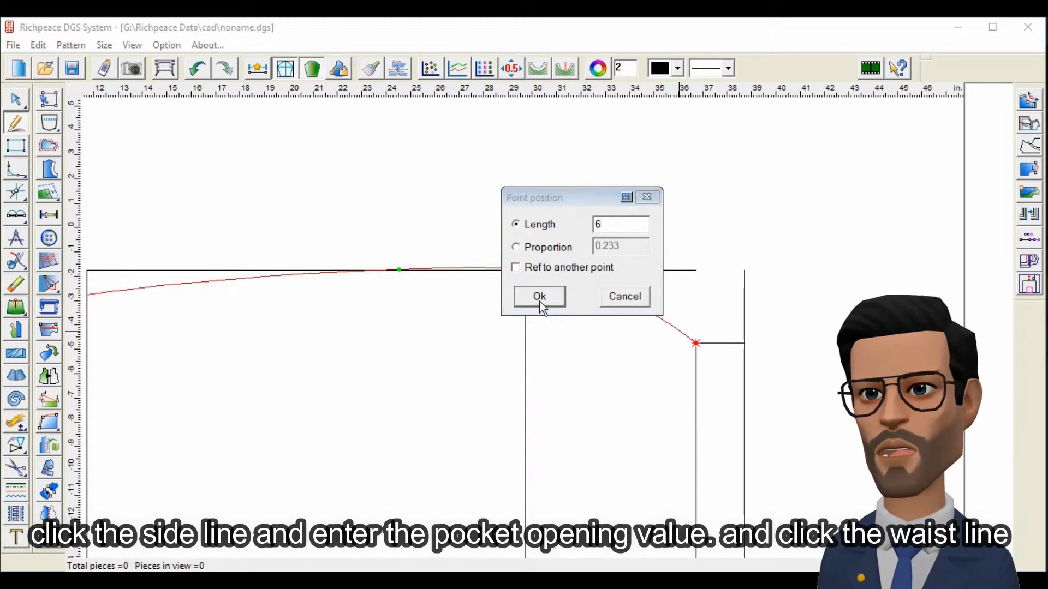
- Mark the pocket opening 6 along the waistline and 1.5 down the side line
{"action": "left_click", "coordinate": [538, 296]}
{"action": "type", "text": "1"}
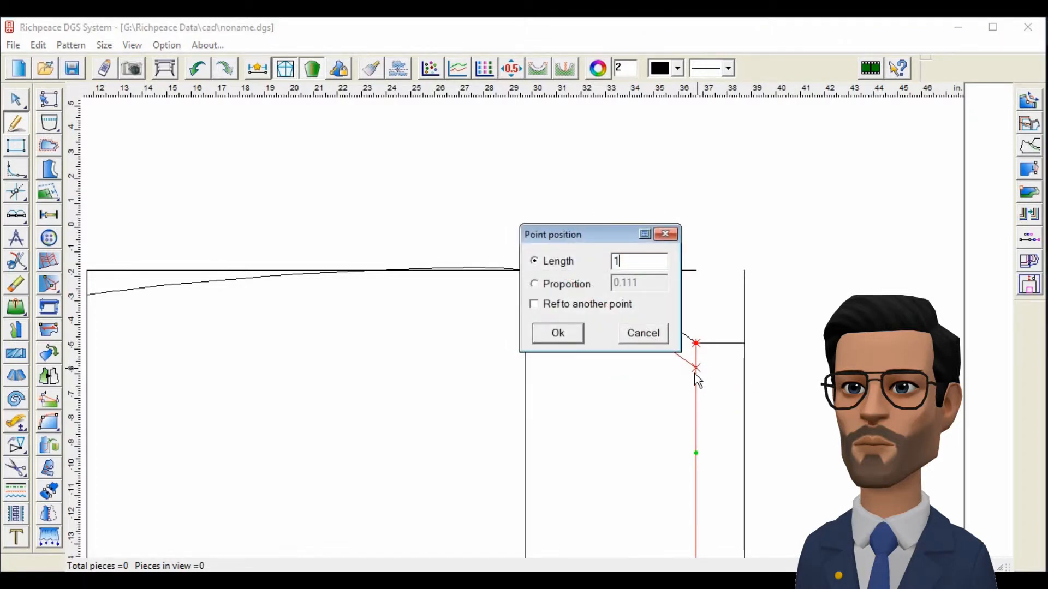
{"action": "type", "text": ".5"}
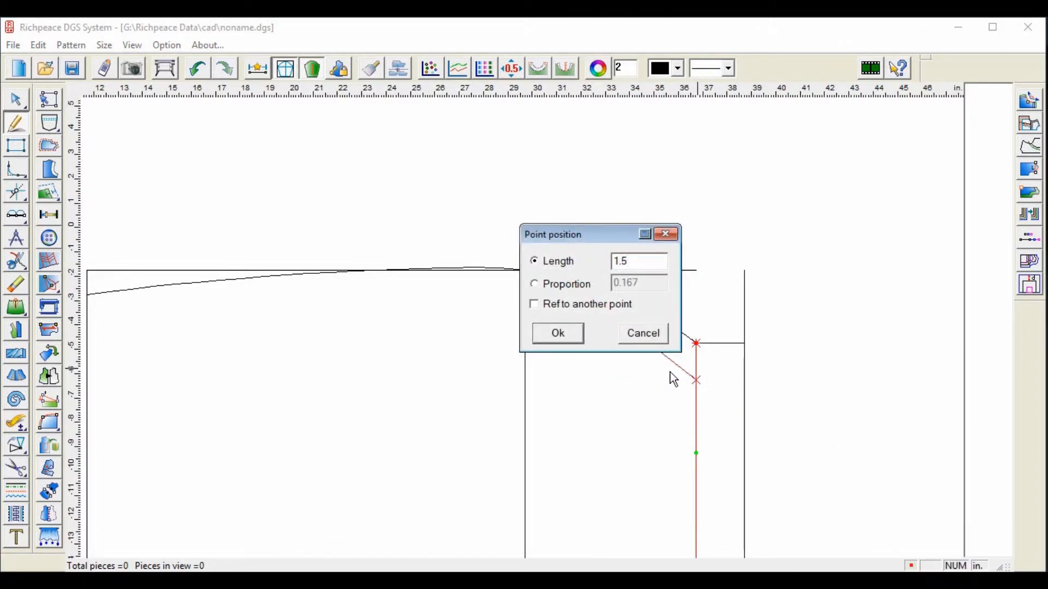
{"action": "left_click", "coordinate": [557, 333]}
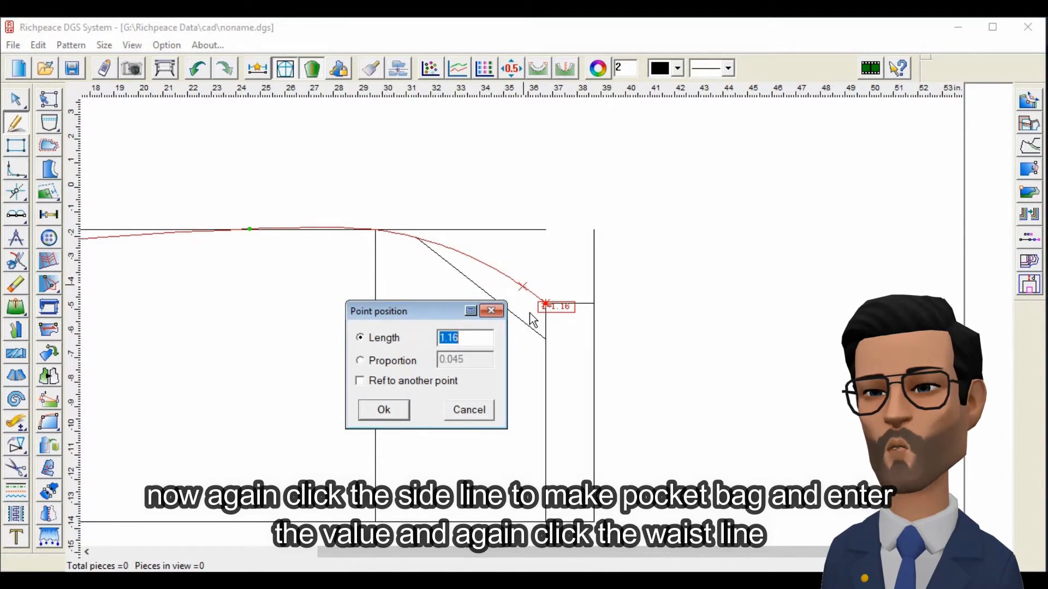
- Draw the pocket bag line from 10 along the waist to 3 along the side line
{"action": "type", "text": "12"}
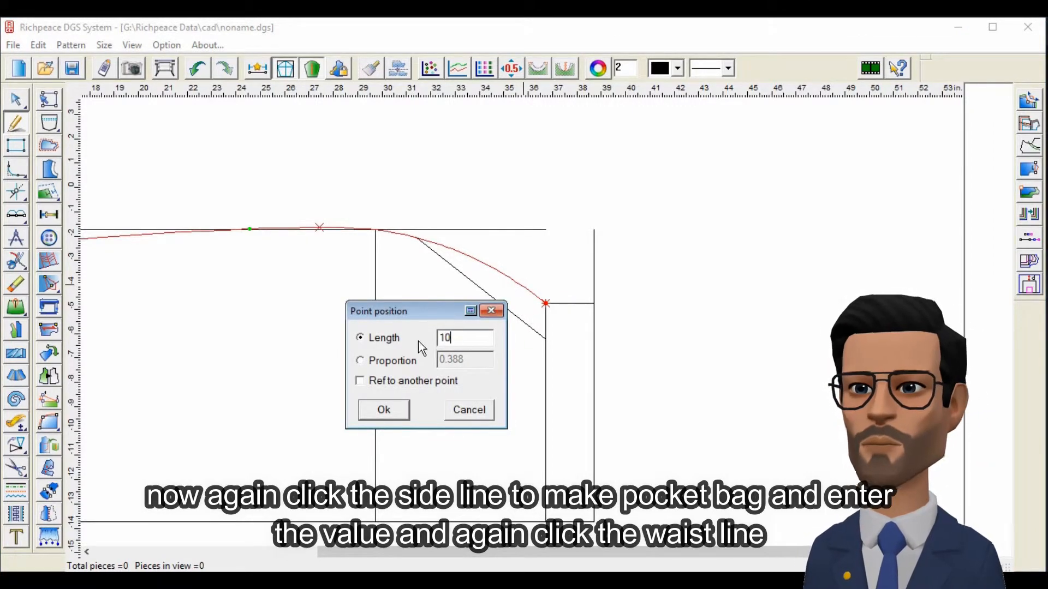
{"action": "left_click", "coordinate": [383, 409]}
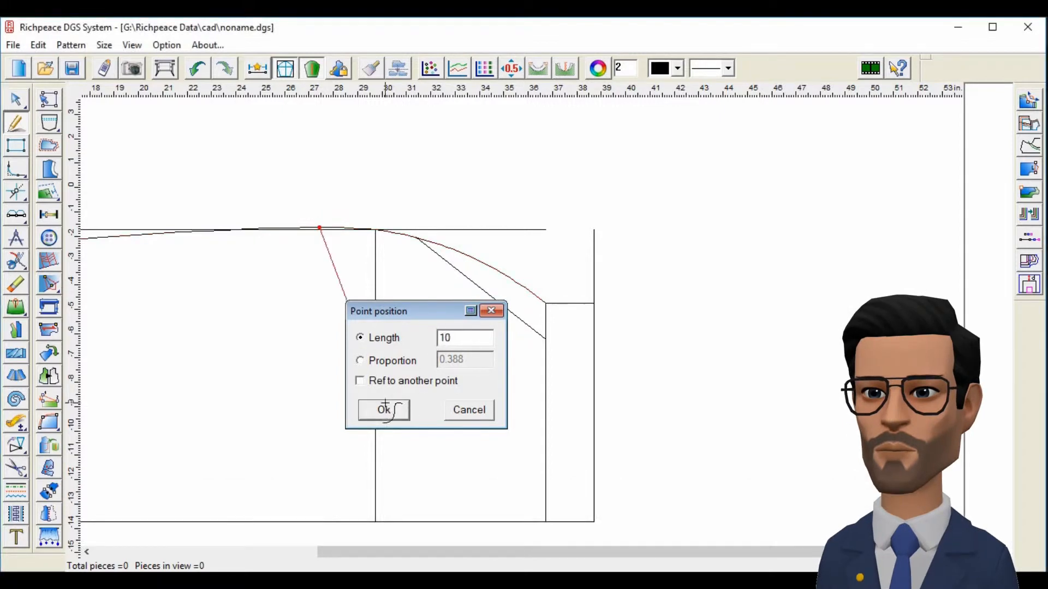
{"action": "left_click", "coordinate": [383, 409]}
{"action": "type", "text": "3"}
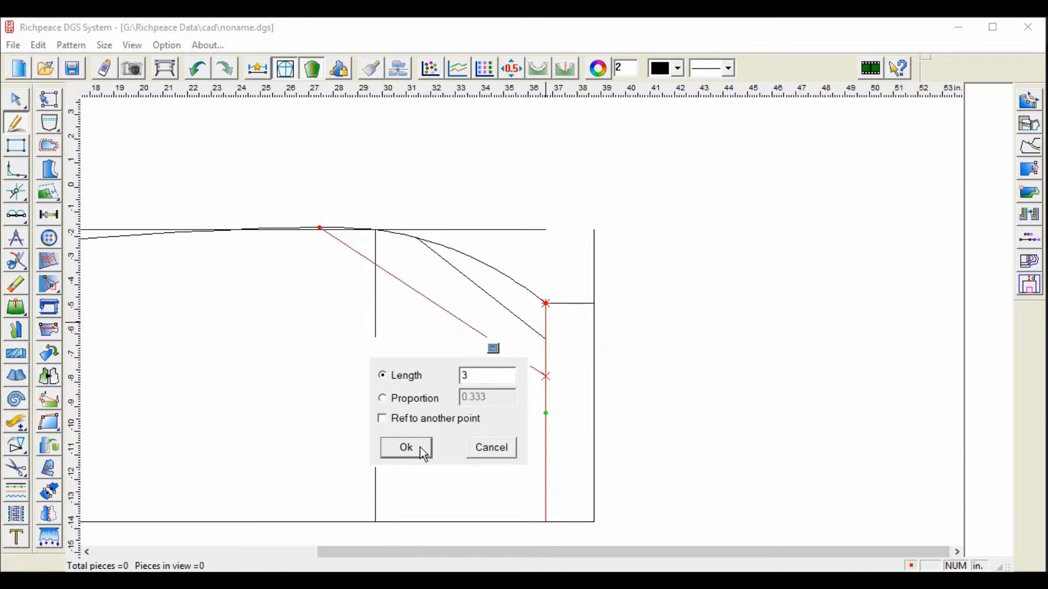
{"action": "left_click", "coordinate": [405, 447]}
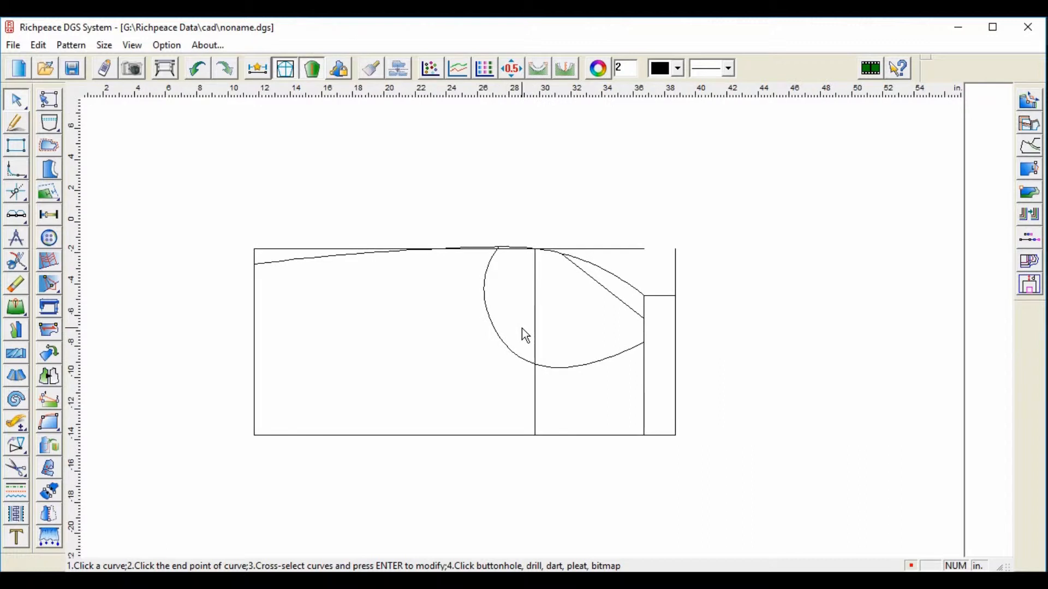
{"action": "mouse_move", "coordinate": [582, 334]}
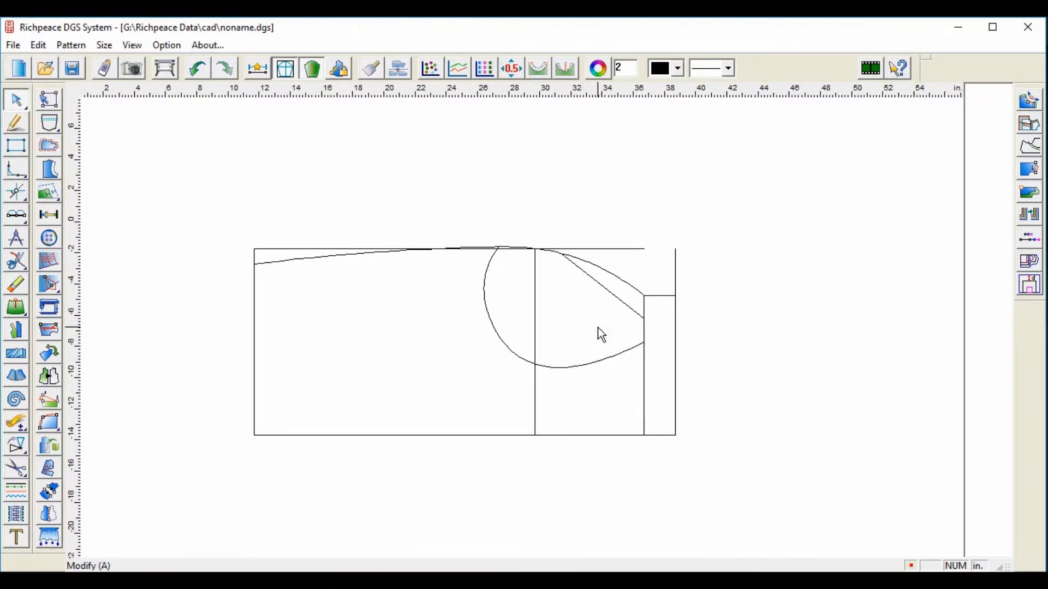
{"action": "mouse_move", "coordinate": [653, 227]}
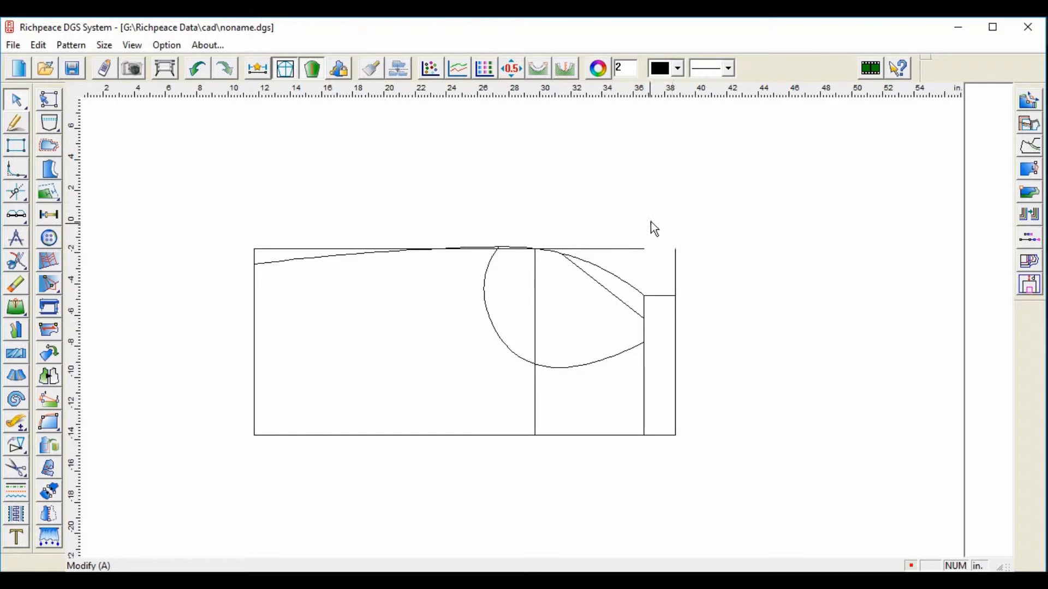
{"action": "mouse_move", "coordinate": [17, 466]}
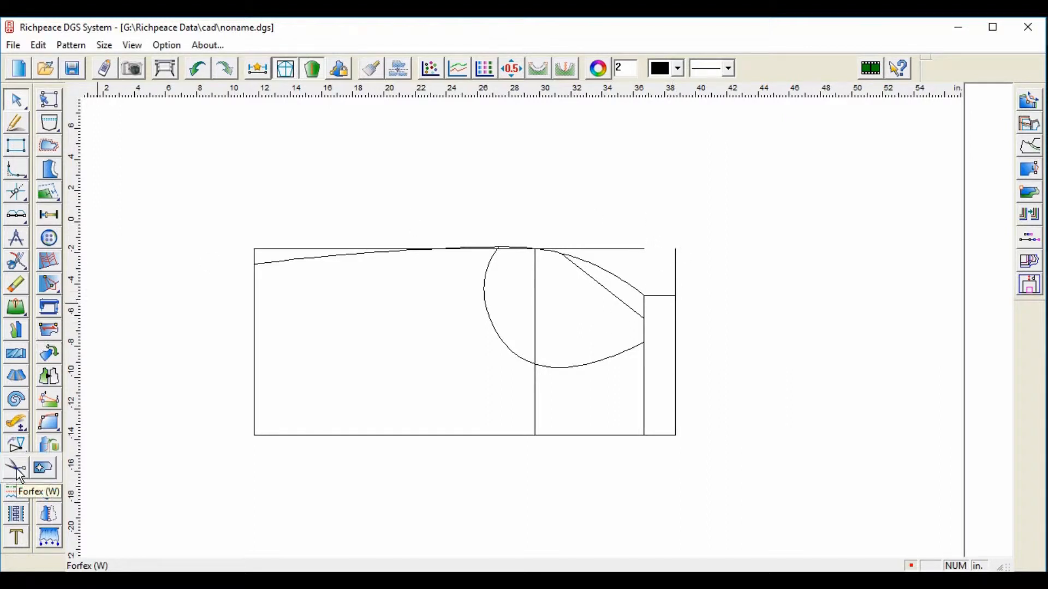
- Start the Forfex tool to cut the back, front and belt pieces from the draft
{"action": "left_click", "coordinate": [16, 468]}
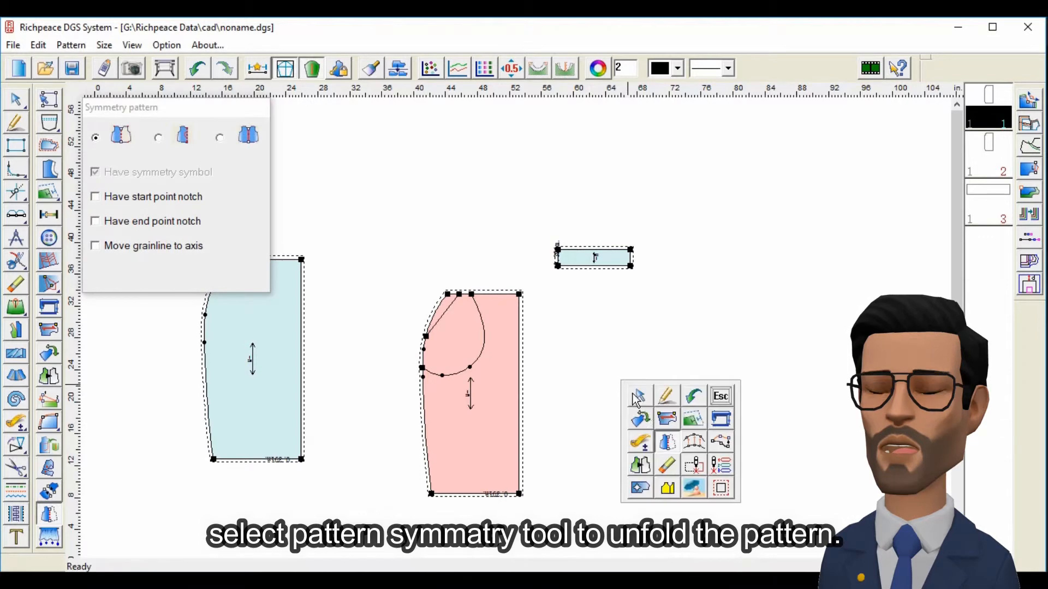
- Mirror the front piece across its centre-front edge with Pattern symmetry
{"action": "left_click", "coordinate": [686, 466]}
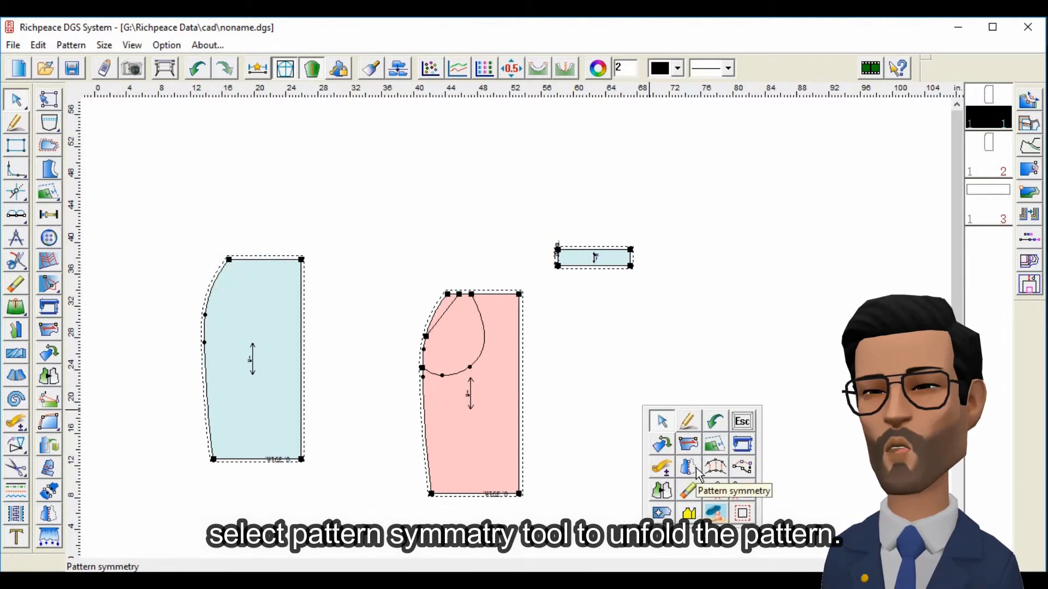
{"action": "left_click", "coordinate": [688, 490]}
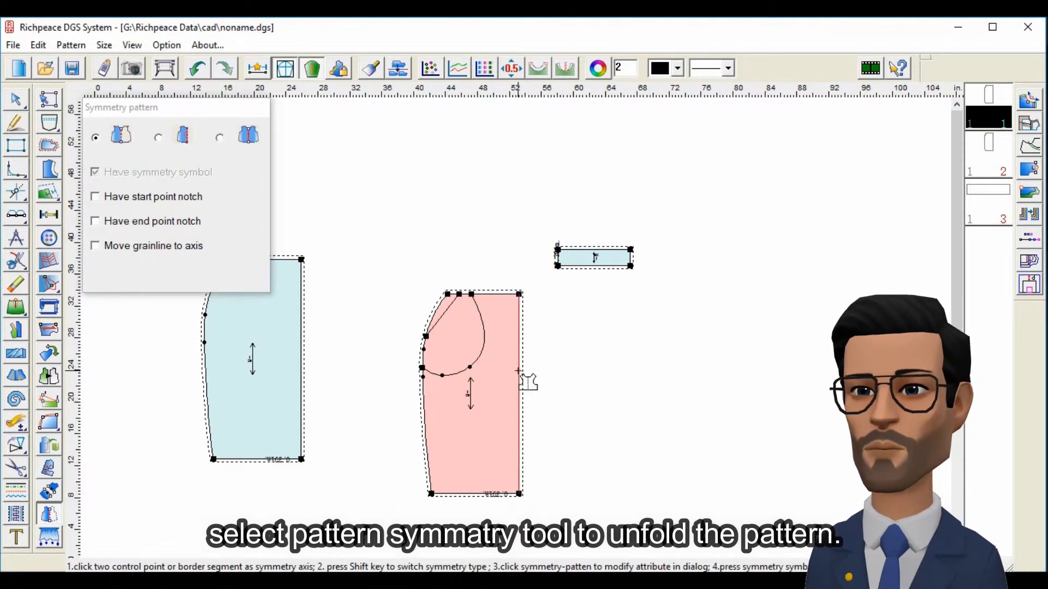
{"action": "left_click", "coordinate": [520, 372]}
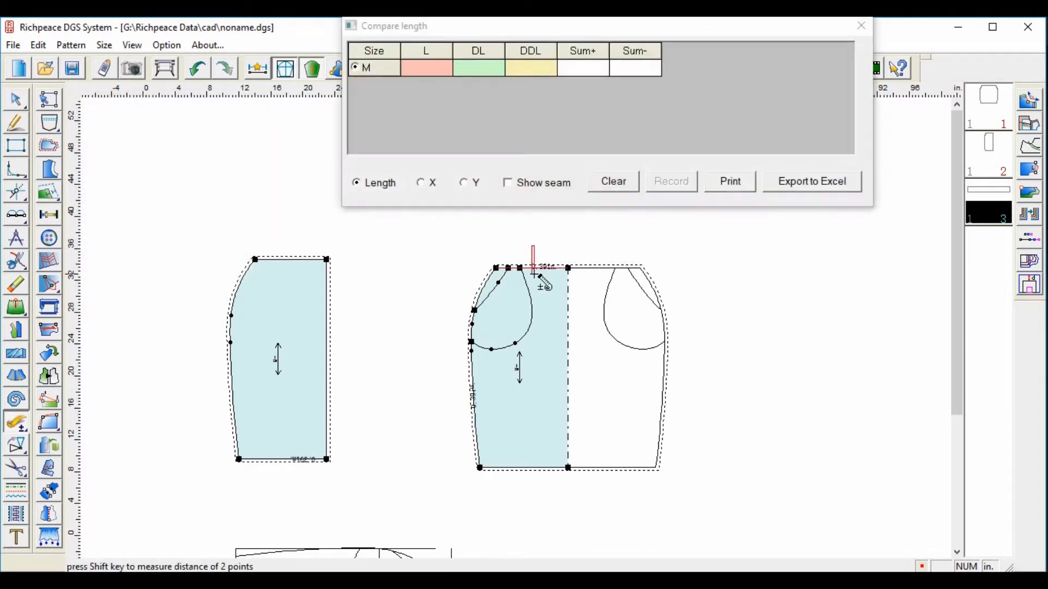
- Close the Compare length window and show all cut pieces together
{"action": "left_click", "coordinate": [860, 25]}
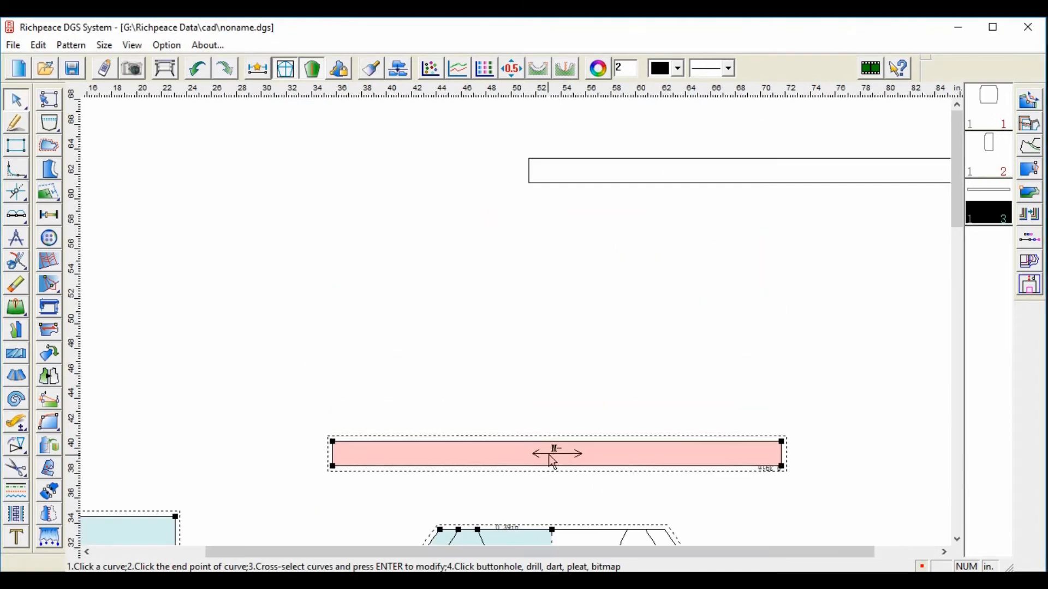
{"action": "right_click", "coordinate": [556, 454]}
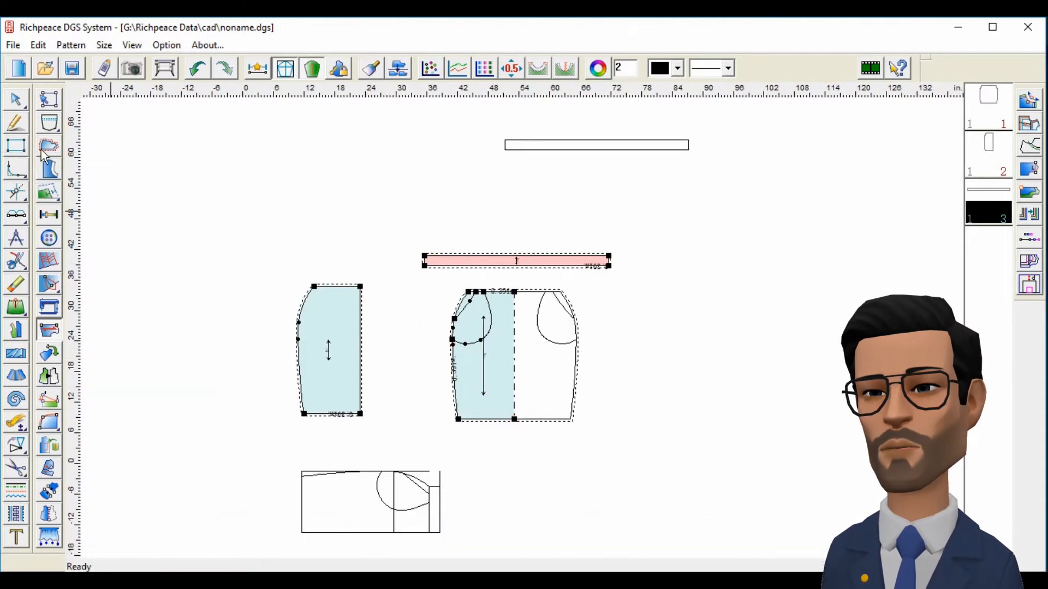
- Add a 0.75 seam allowance (Fold1 of End) to the unfolded front piece's hem line
{"action": "left_click", "coordinate": [49, 145]}
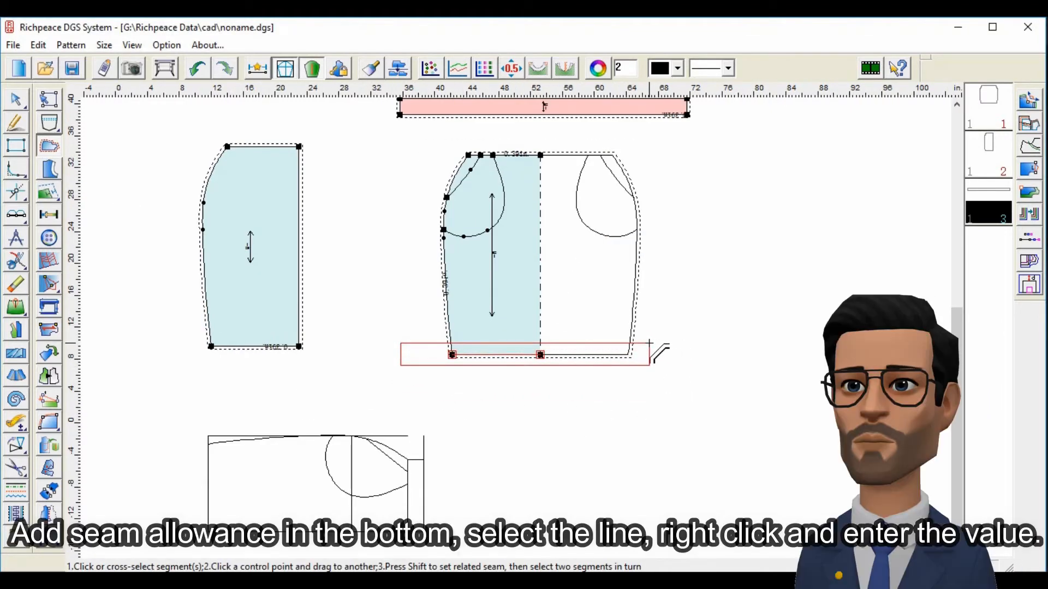
{"action": "right_click", "coordinate": [541, 353]}
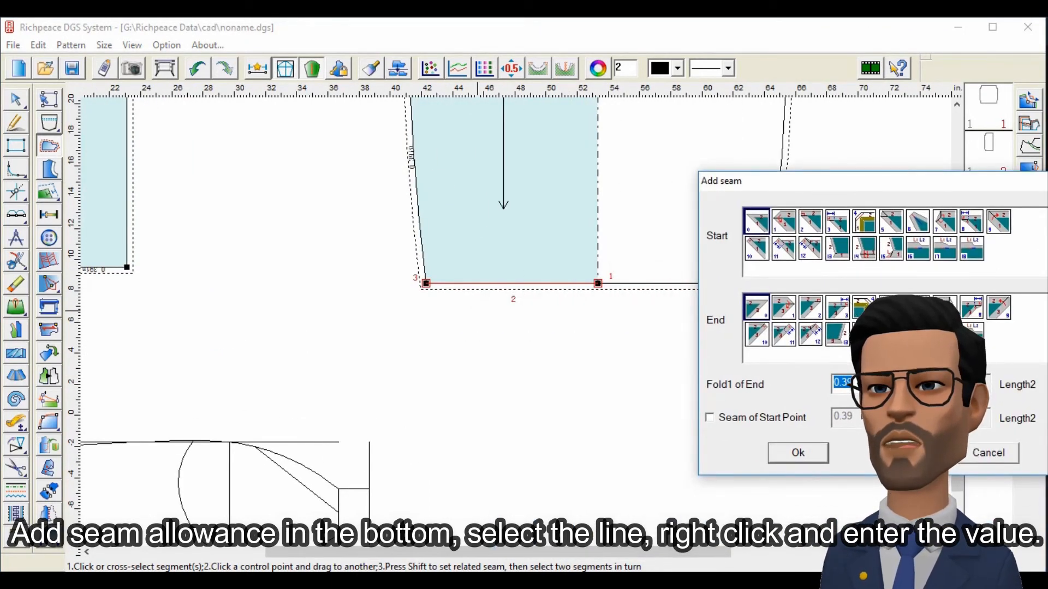
{"action": "type", "text": ".75"}
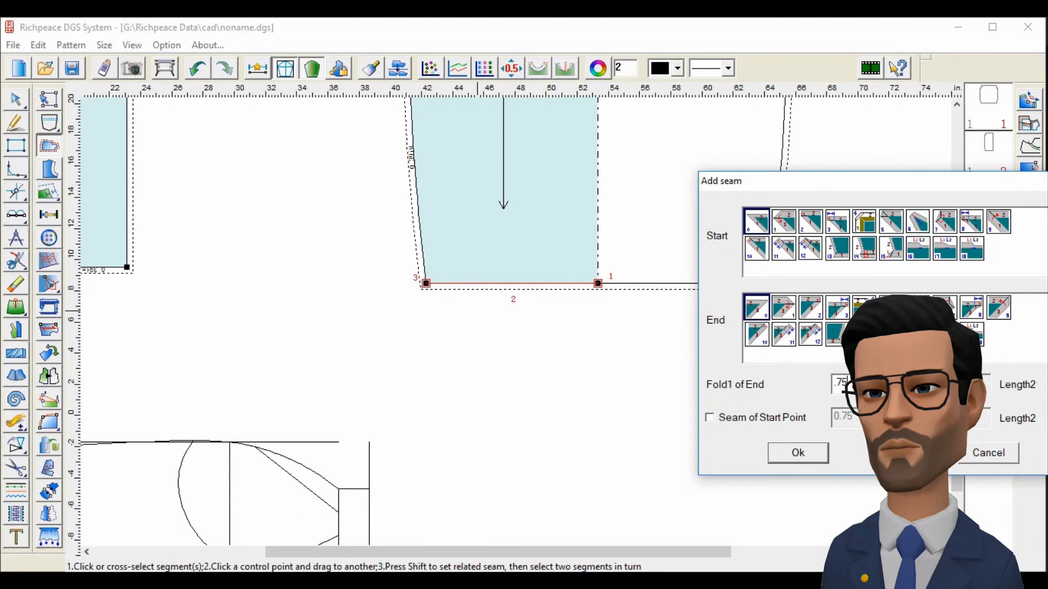